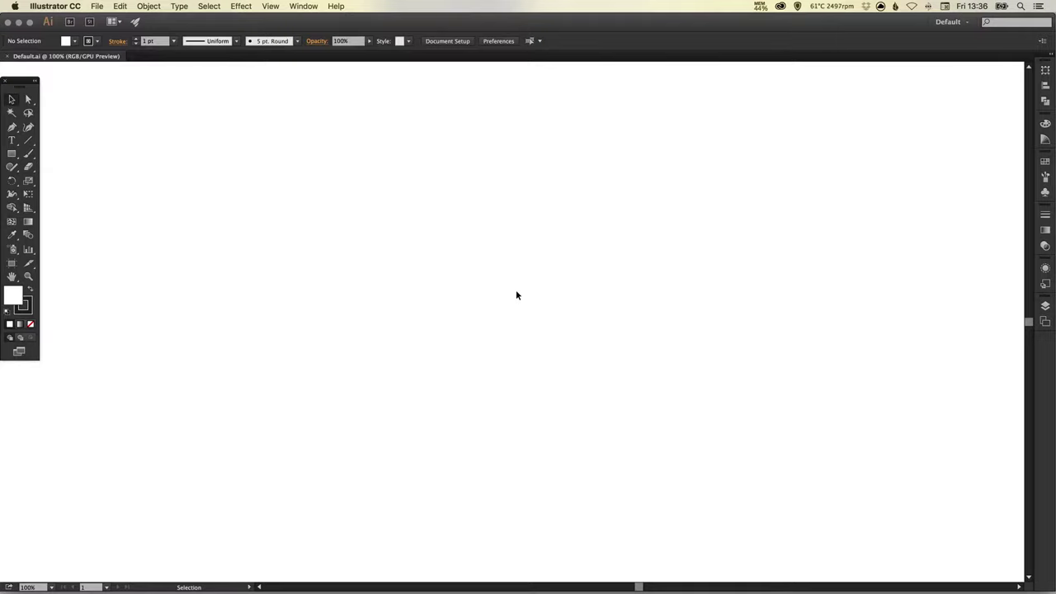
mouse_move(581, 132)
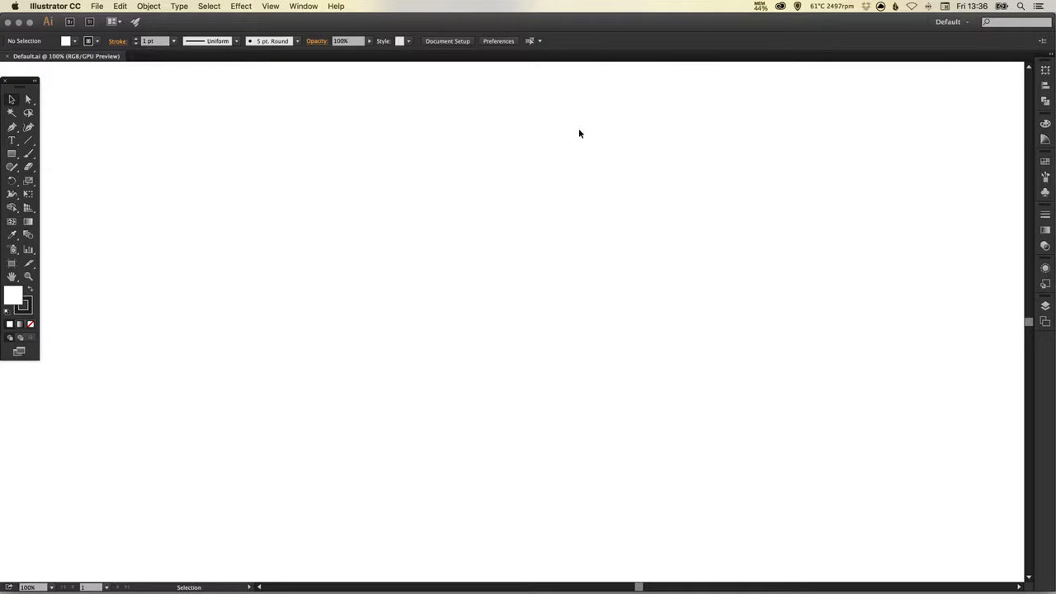
mouse_move(514, 328)
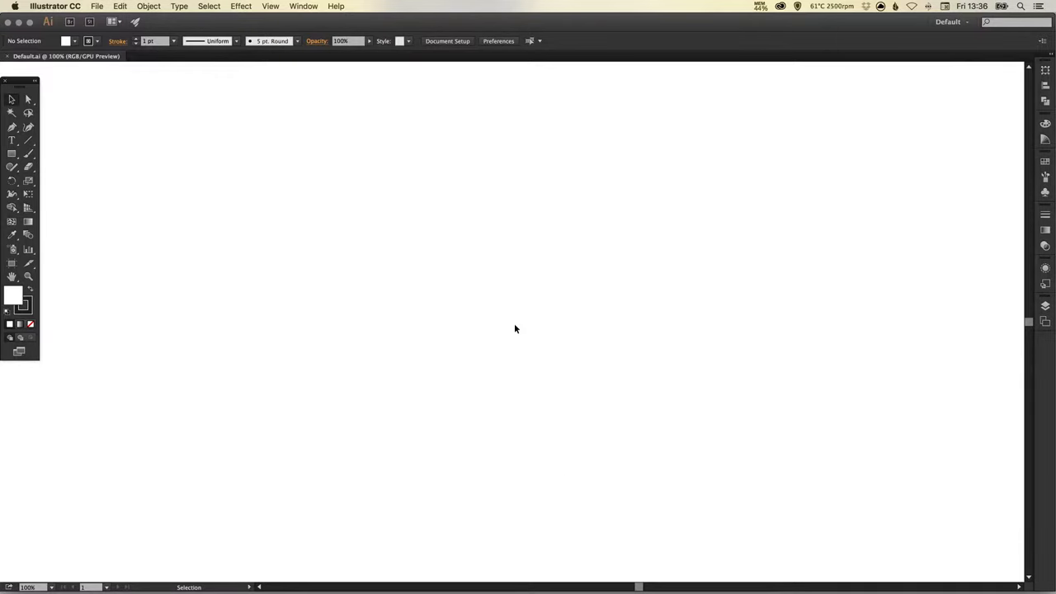
mouse_move(516, 287)
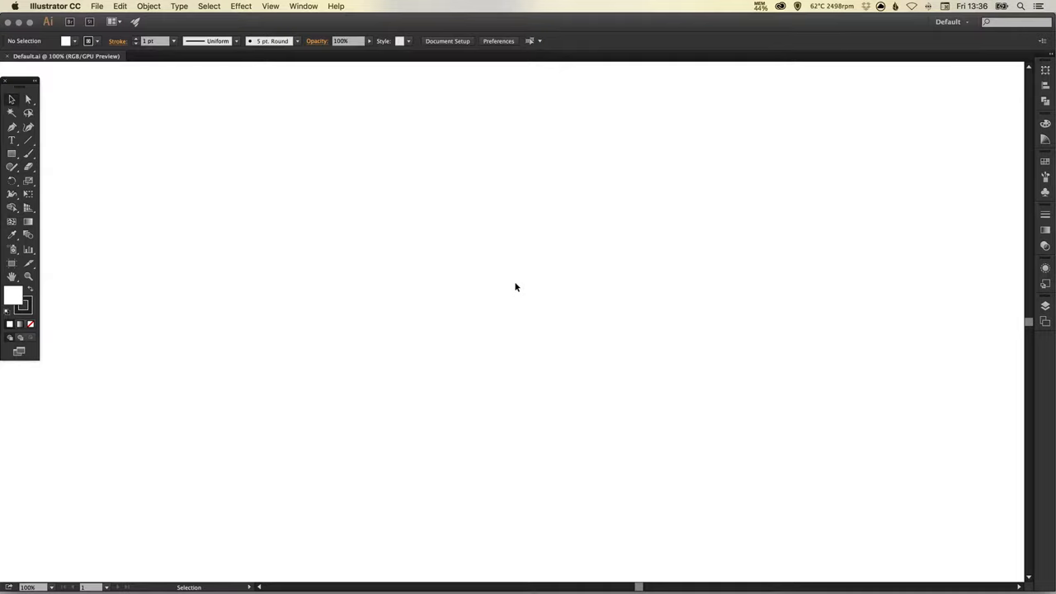
mouse_move(519, 317)
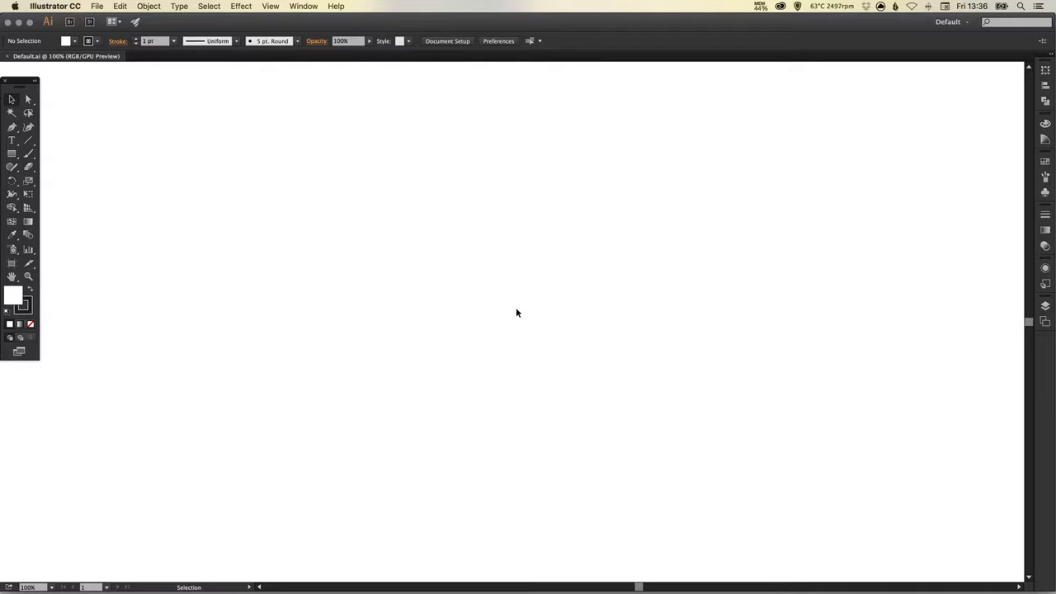
mouse_move(521, 307)
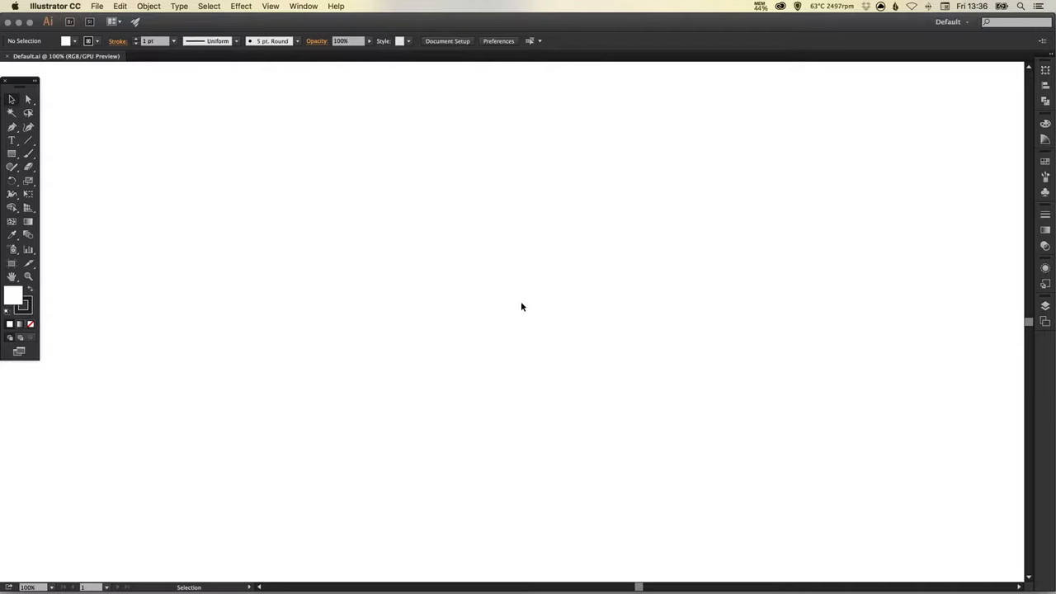
mouse_move(524, 305)
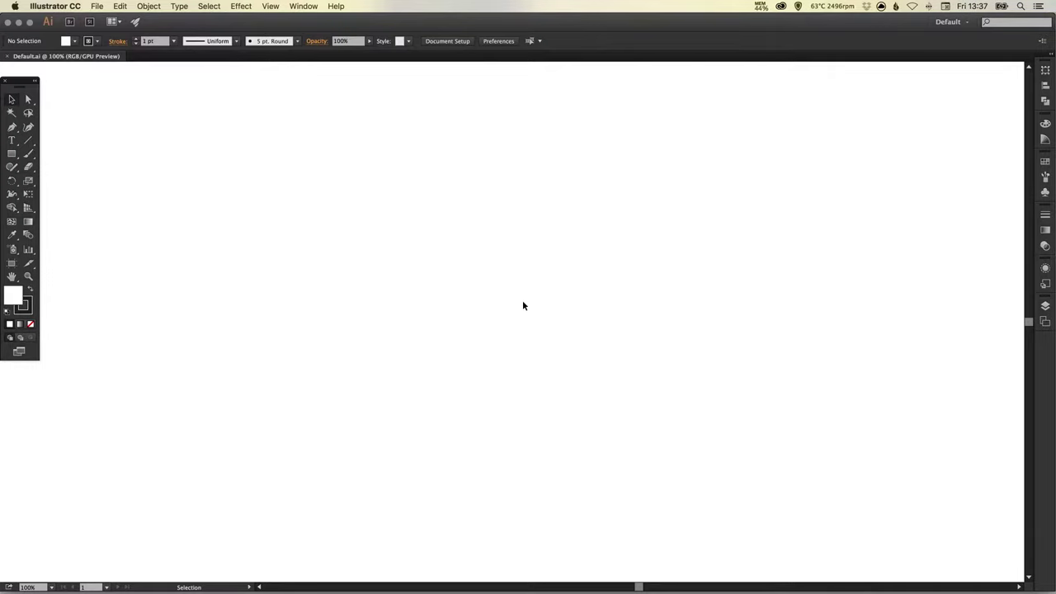
mouse_move(156, 246)
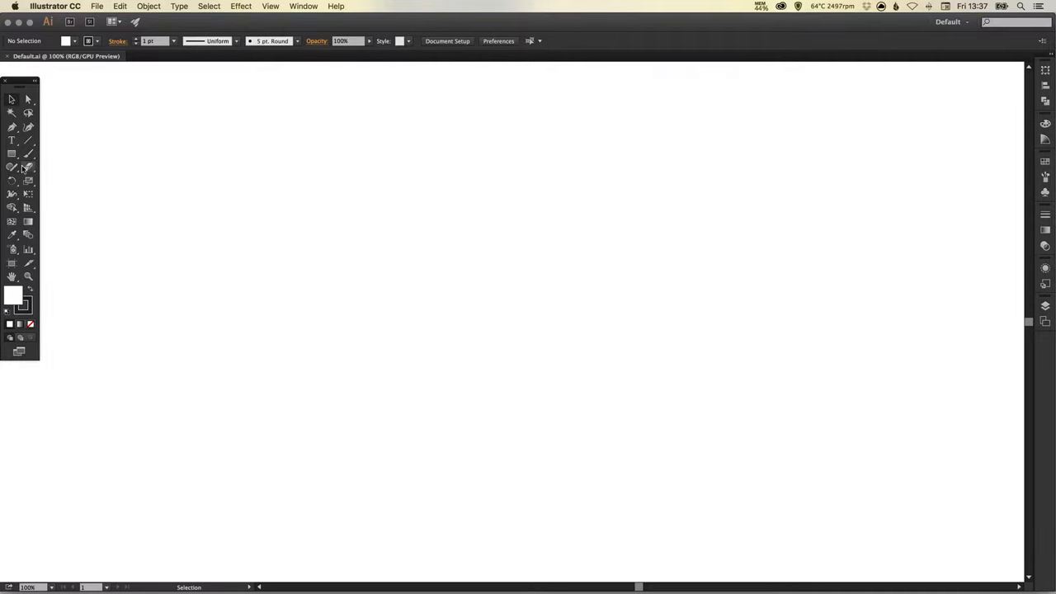
- Draw the first black horizontal bar near the upper left of the artboard
click(10, 156)
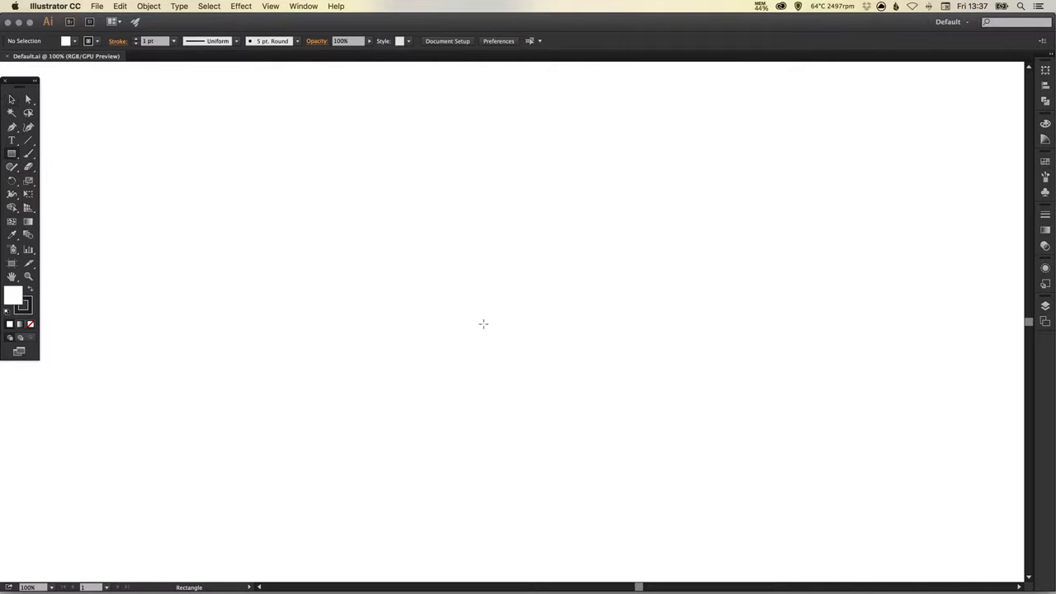
drag(231, 205, 264, 216)
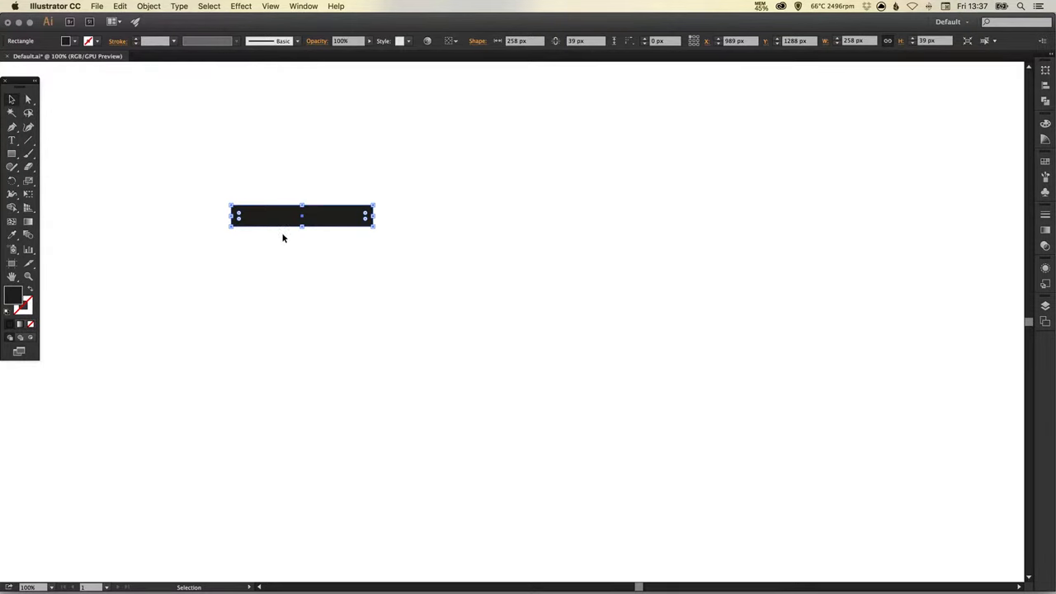
drag(300, 216, 307, 221)
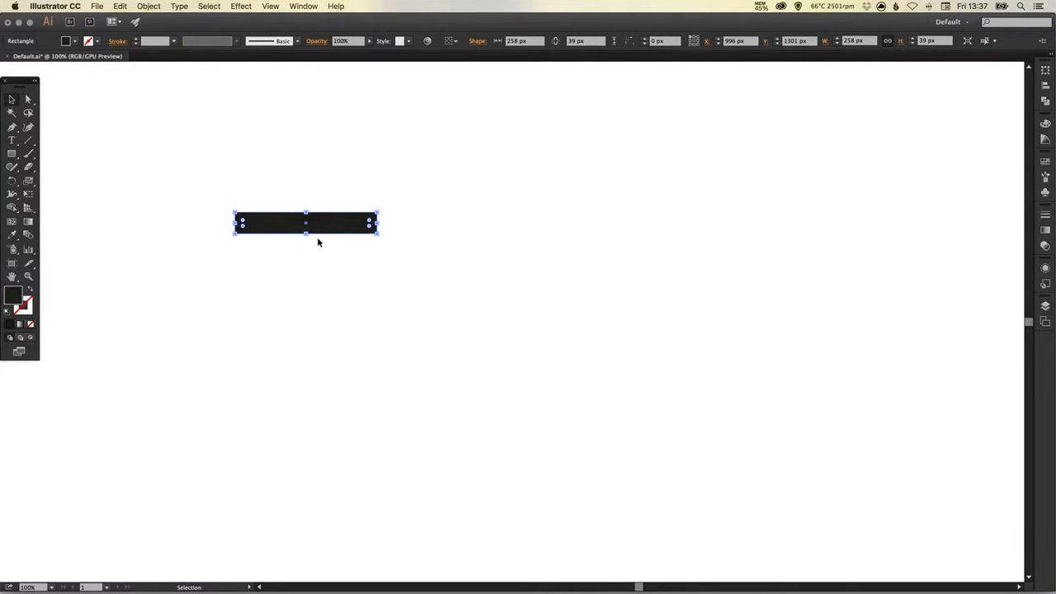
mouse_move(330, 228)
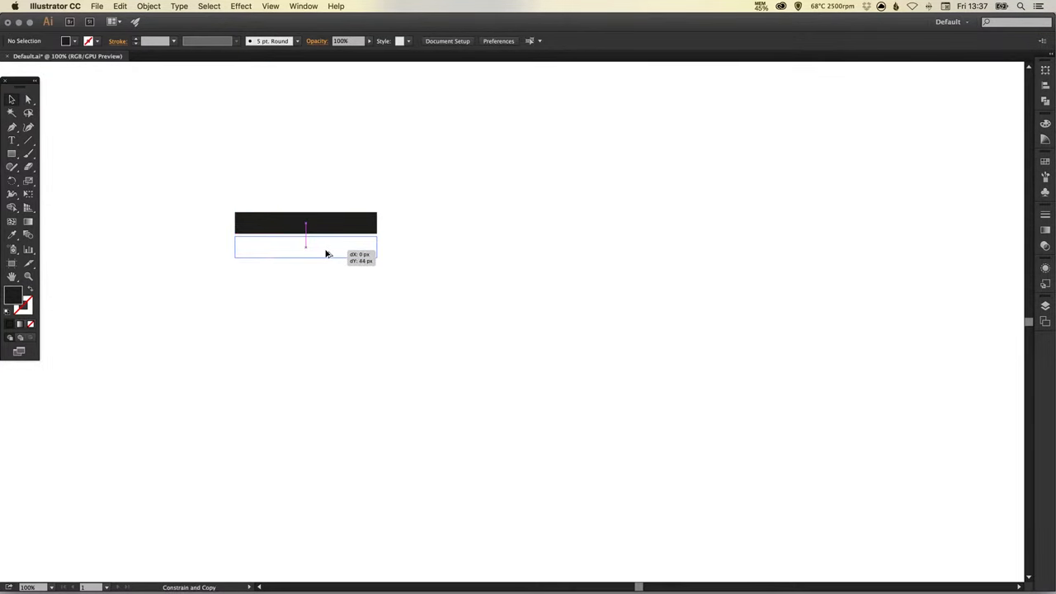
- Duplicate the bar twice straight down to form three stacked bars, then deselect
drag(327, 254, 327, 264)
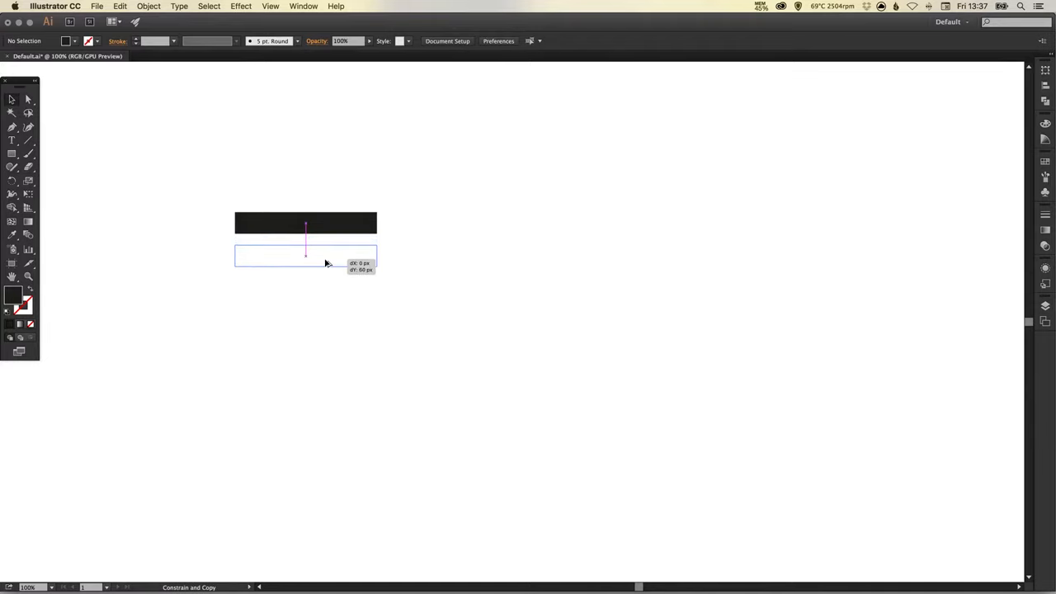
drag(305, 251, 305, 266)
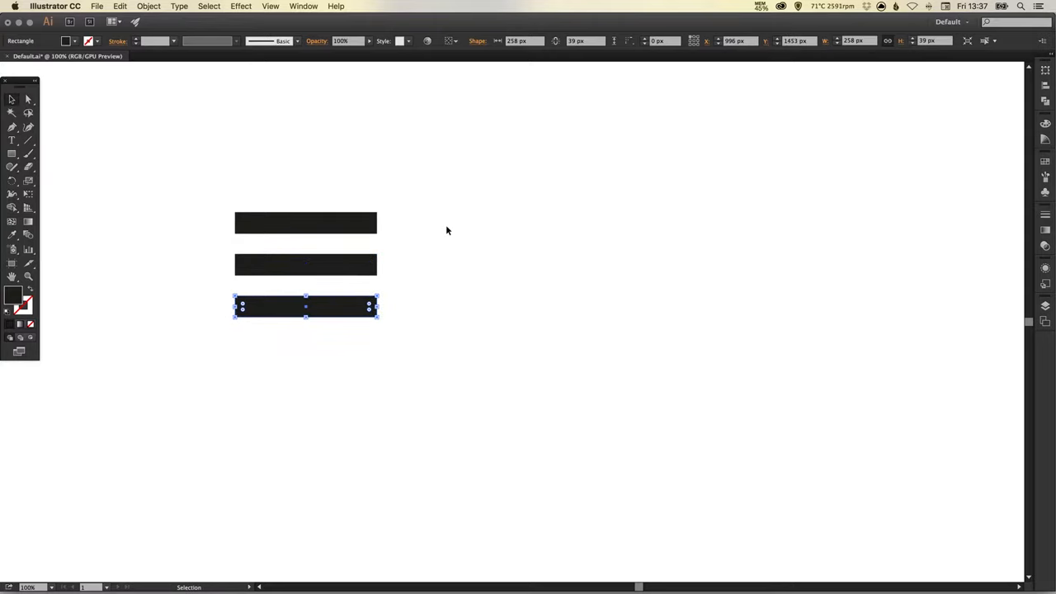
click(449, 231)
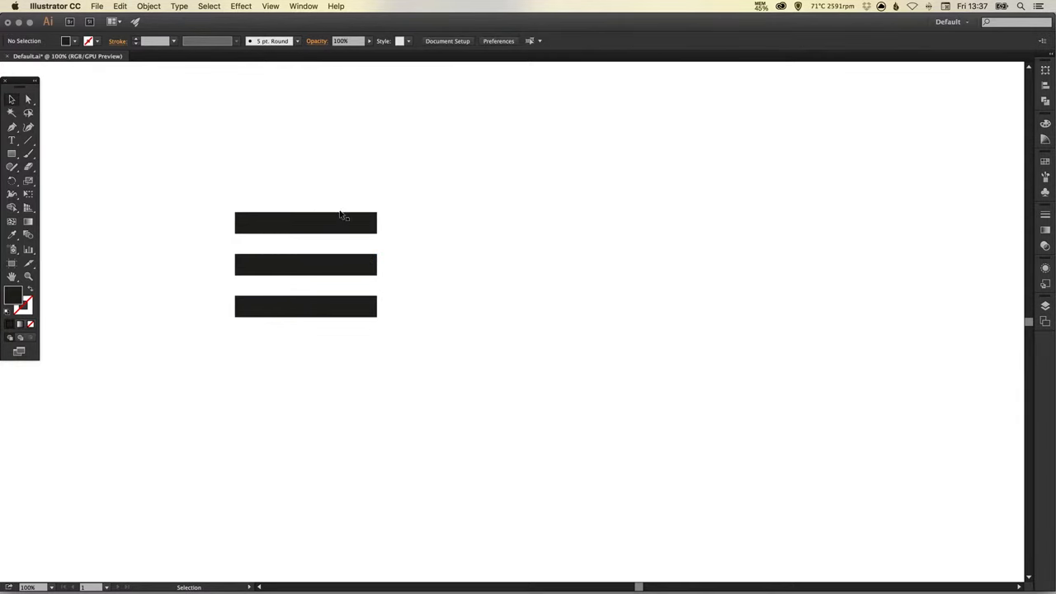
mouse_move(317, 326)
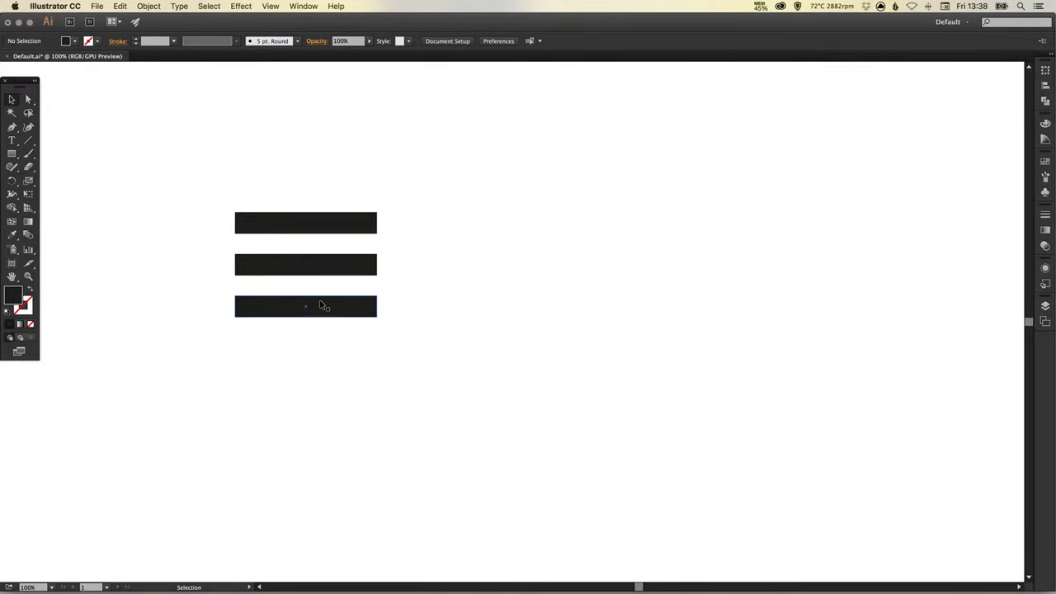
- Marquee-select all three bars so they can be distributed and moved as one icon
drag(305, 305, 305, 320)
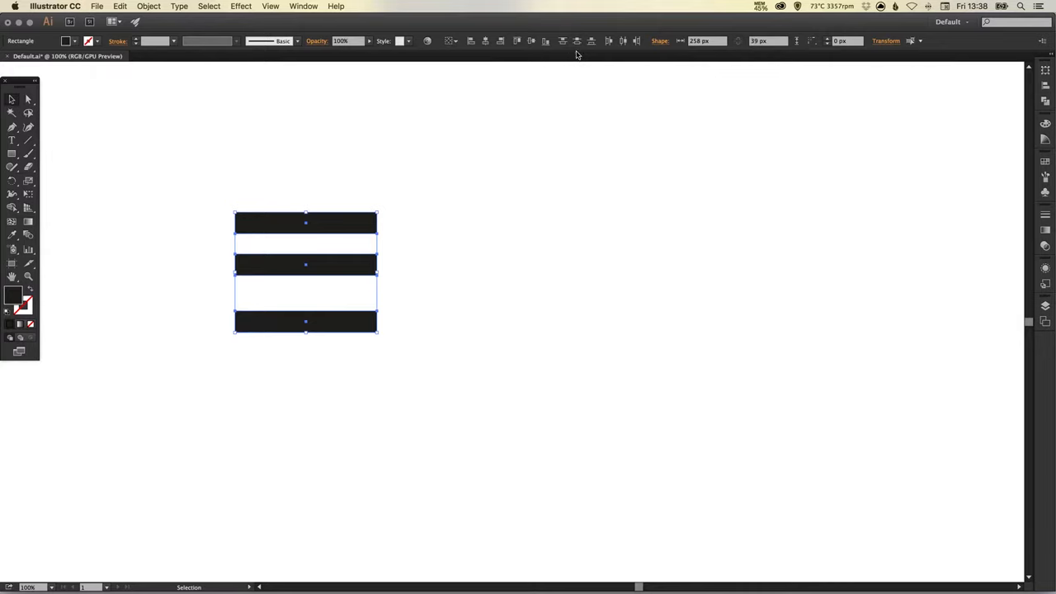
mouse_move(571, 42)
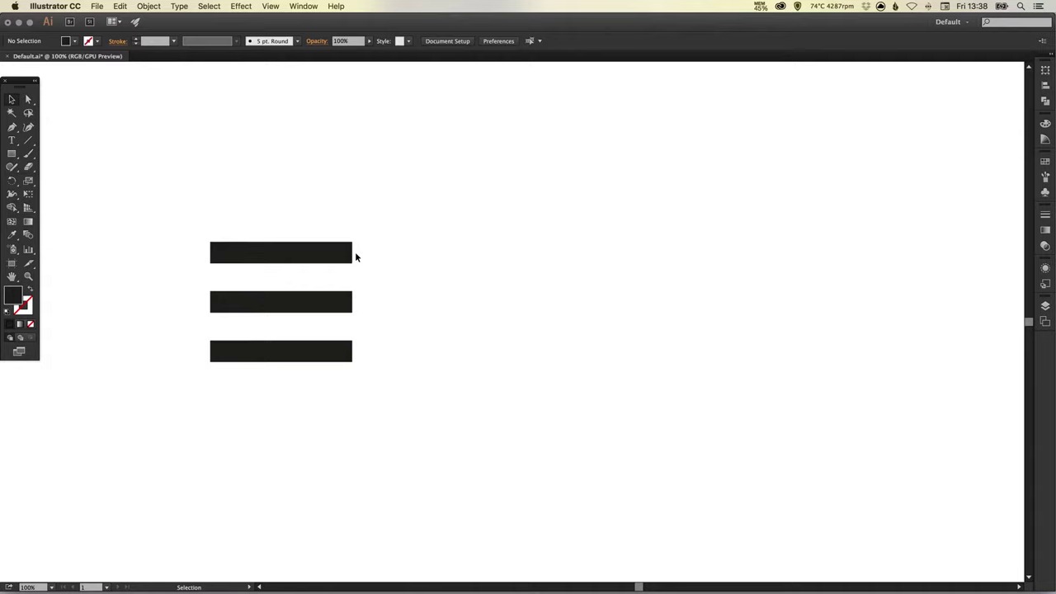
mouse_move(449, 224)
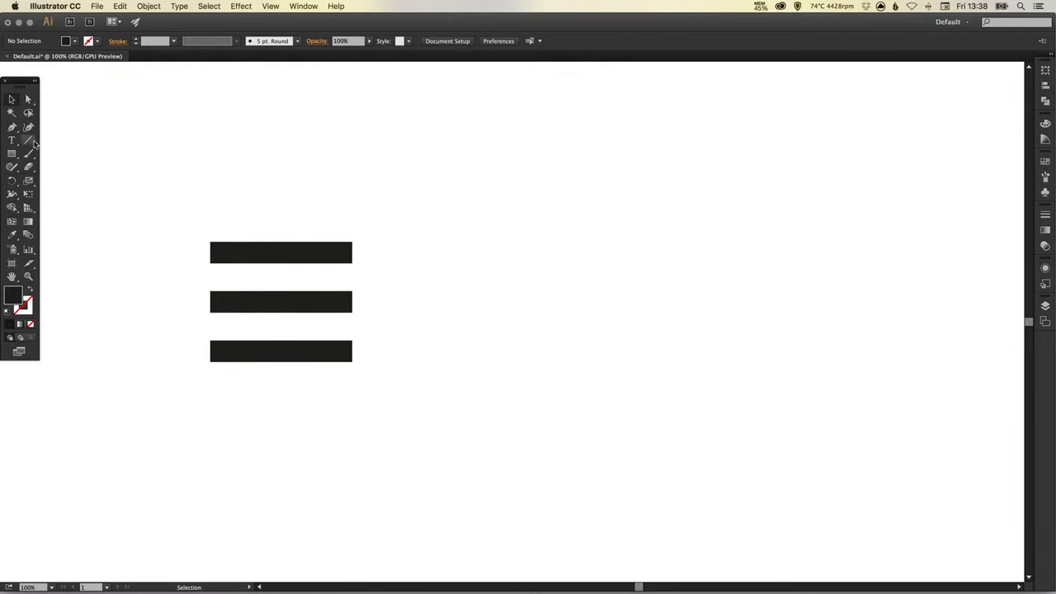
- Draw a horizontal line to the right of the bars as the second icon's first stroke
click(26, 145)
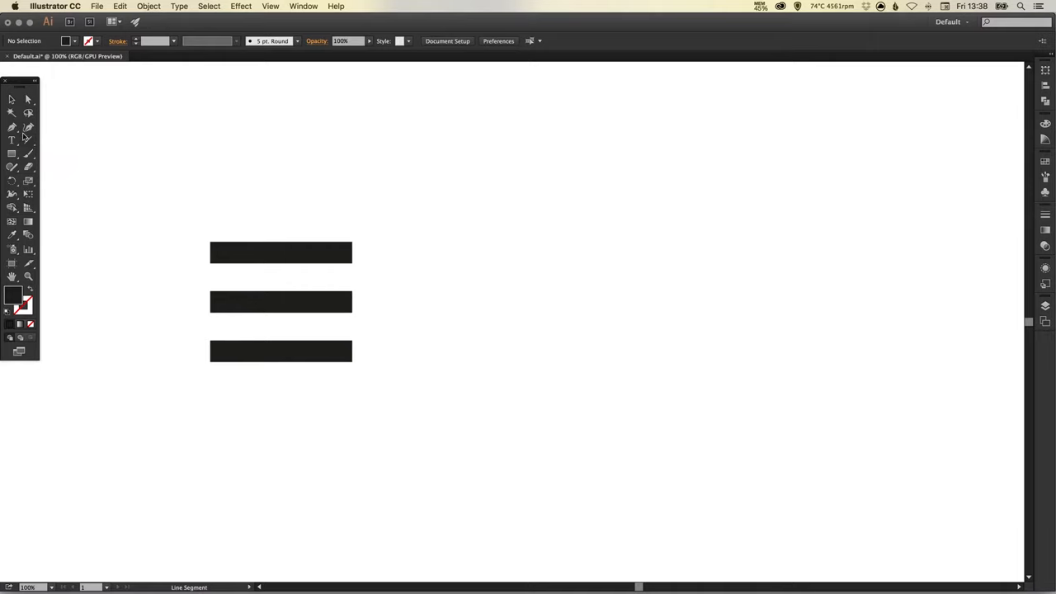
mouse_move(439, 259)
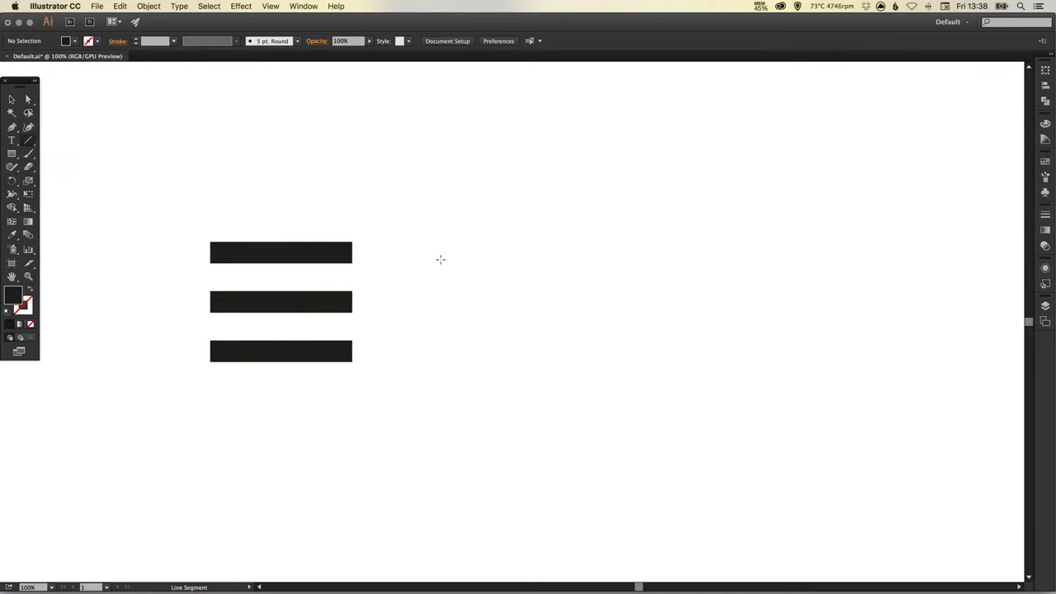
mouse_move(419, 255)
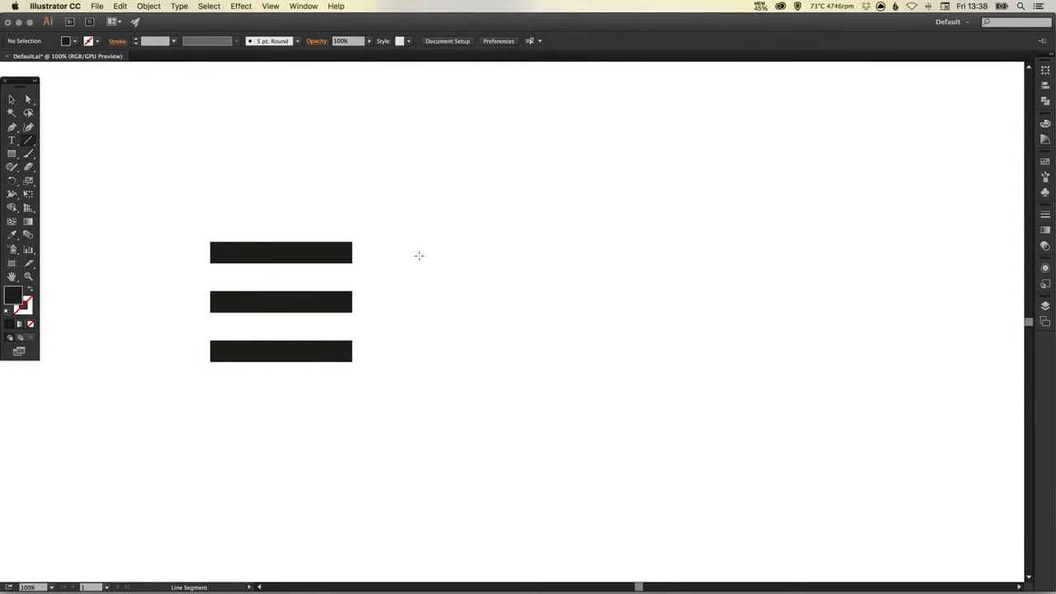
drag(419, 254, 478, 254)
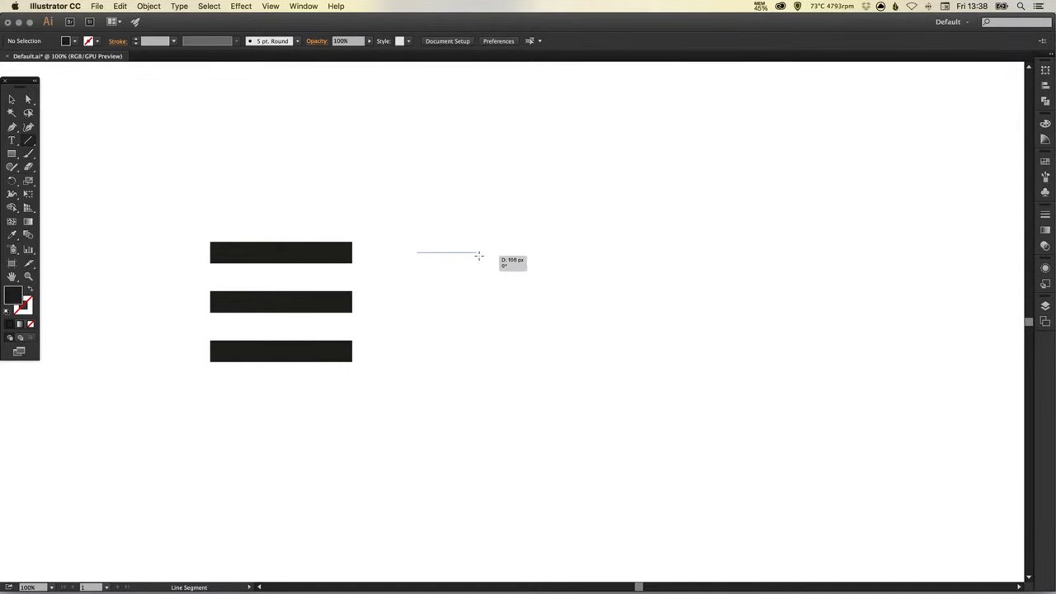
drag(416, 252, 590, 252)
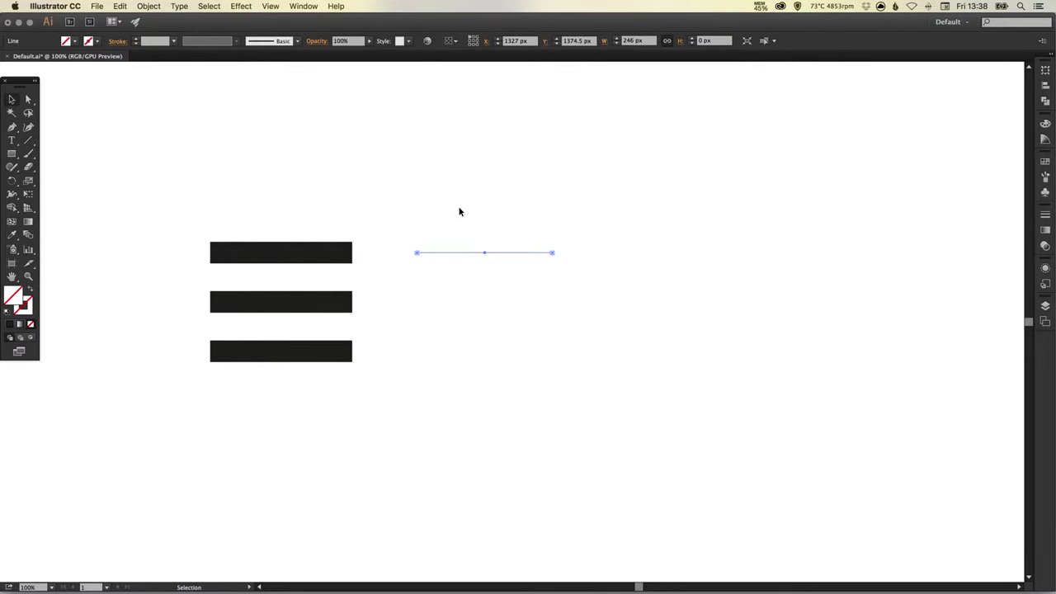
- Select the line and thicken its stroke into a heavy black bar
click(25, 320)
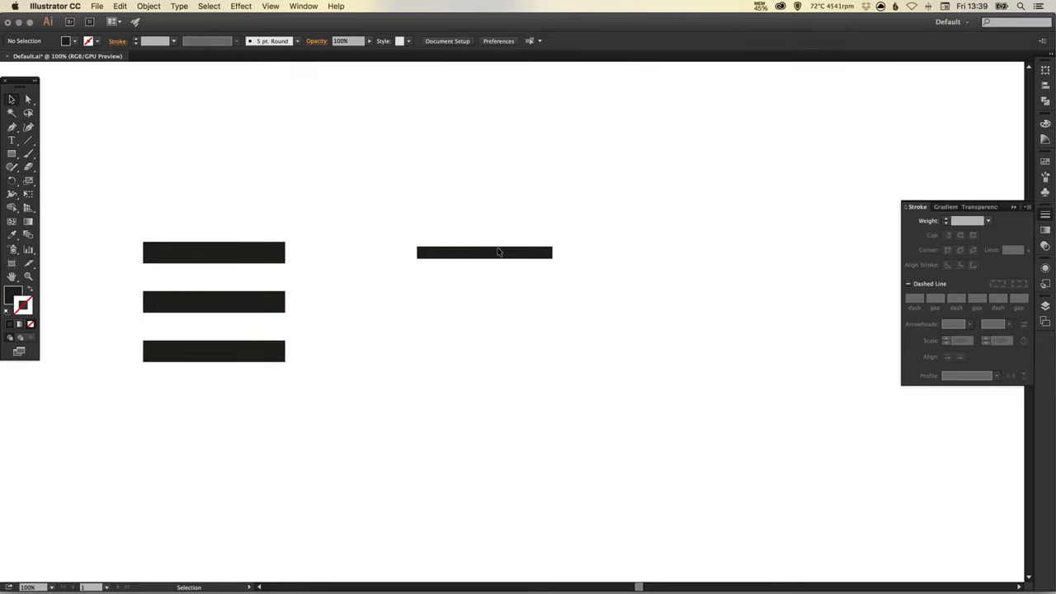
click(485, 252)
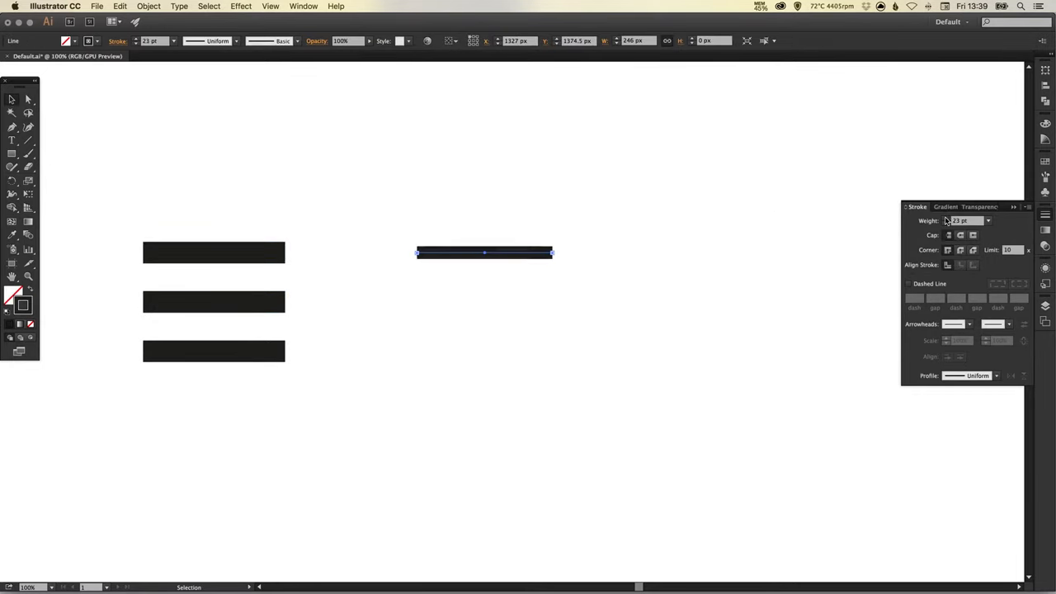
click(966, 218)
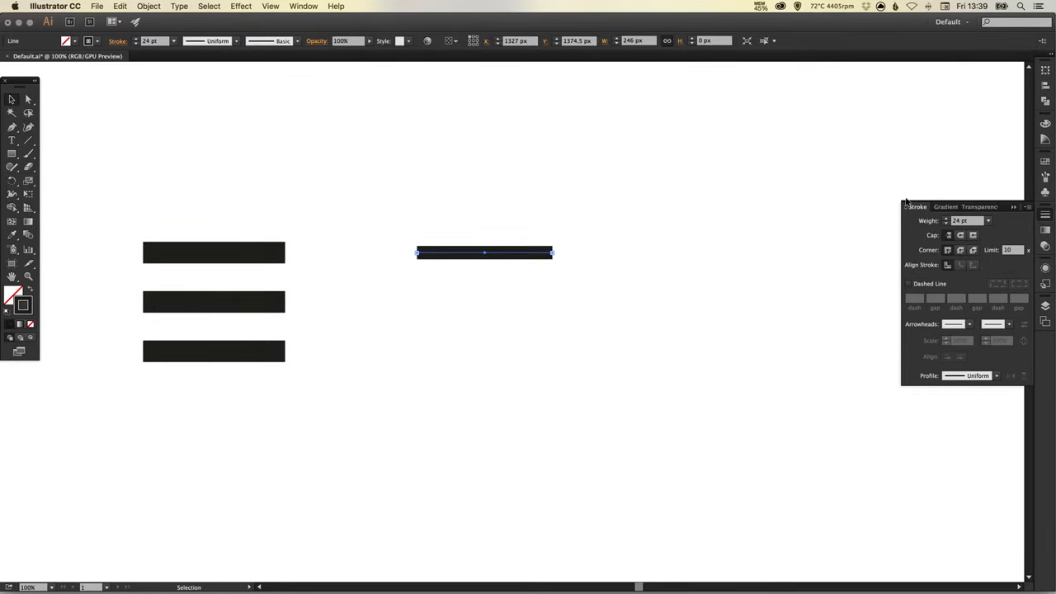
mouse_move(475, 277)
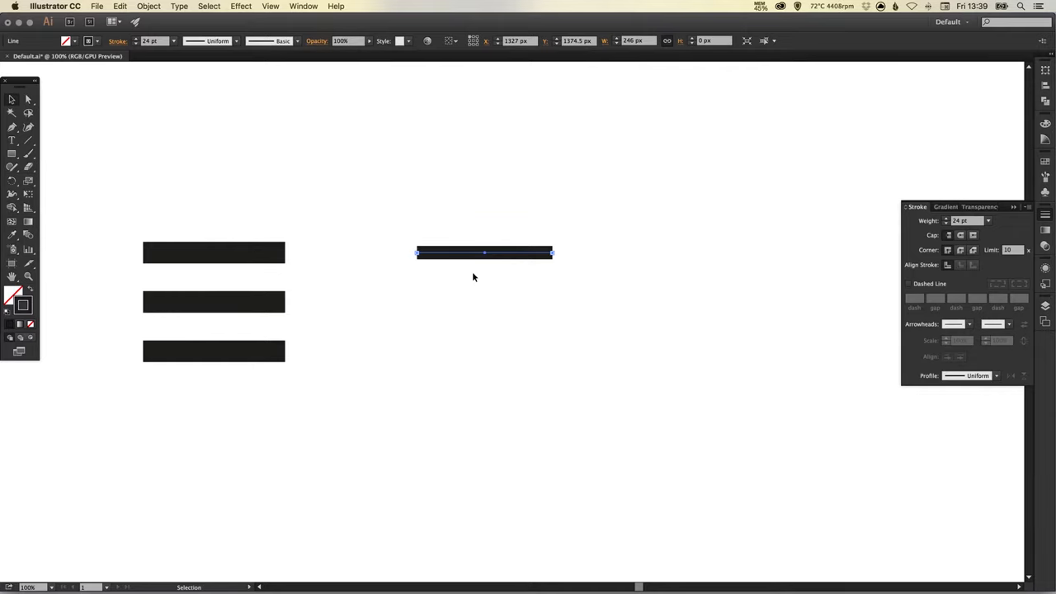
mouse_move(475, 270)
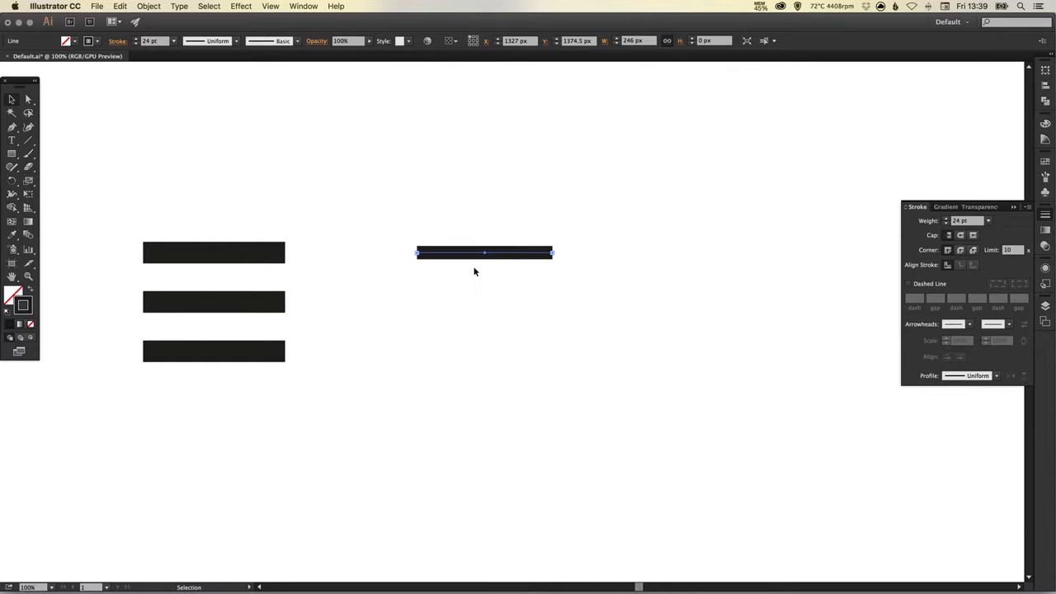
mouse_move(701, 228)
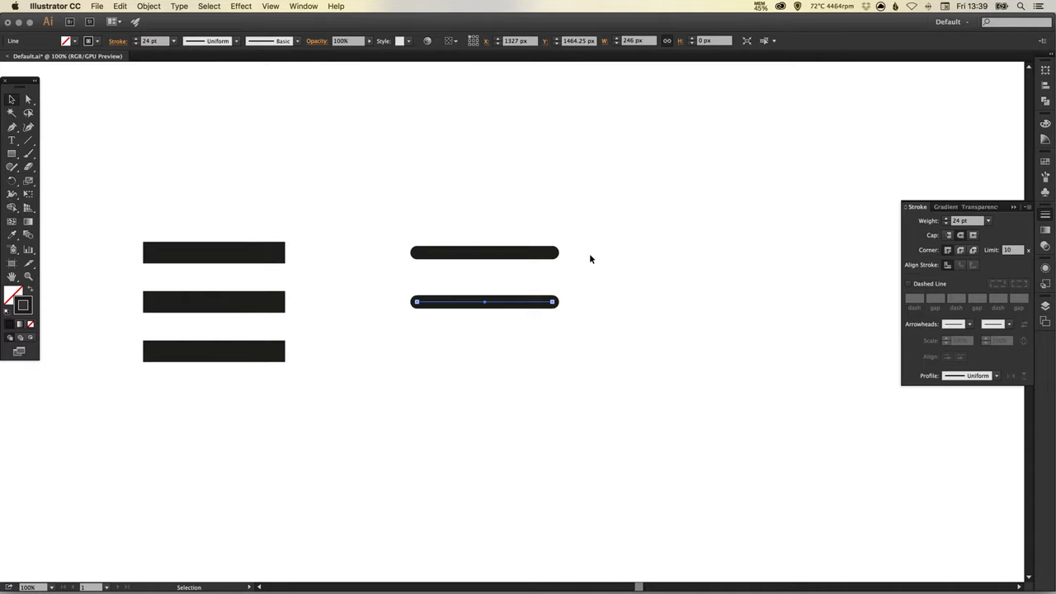
- Switch tools to copy a third rounded line and a new three-bar set to the right
click(26, 100)
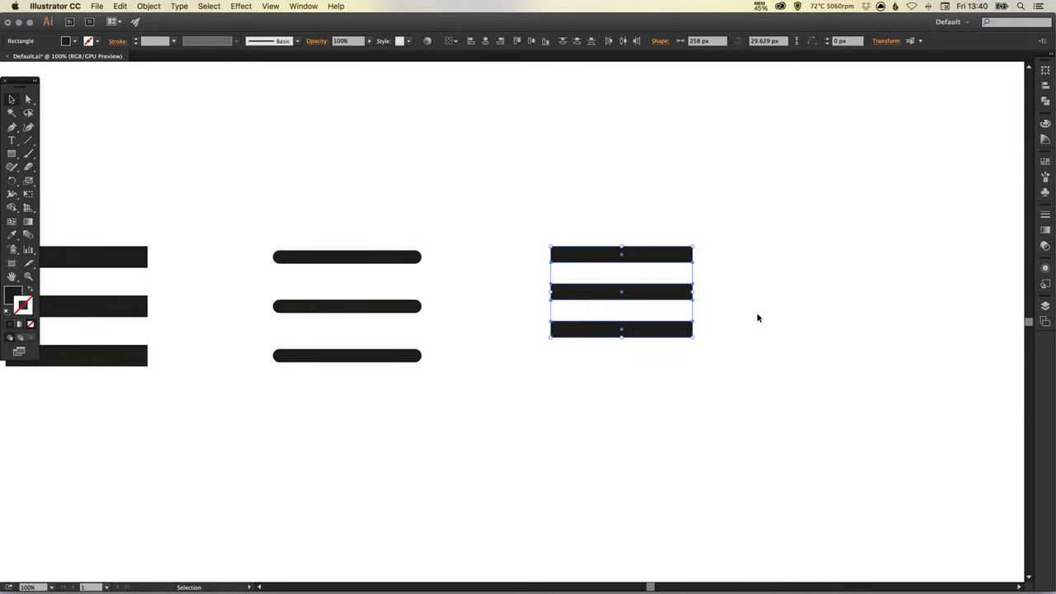
- Copy the third icon's bottom bar straight down to add a fourth bar
click(759, 317)
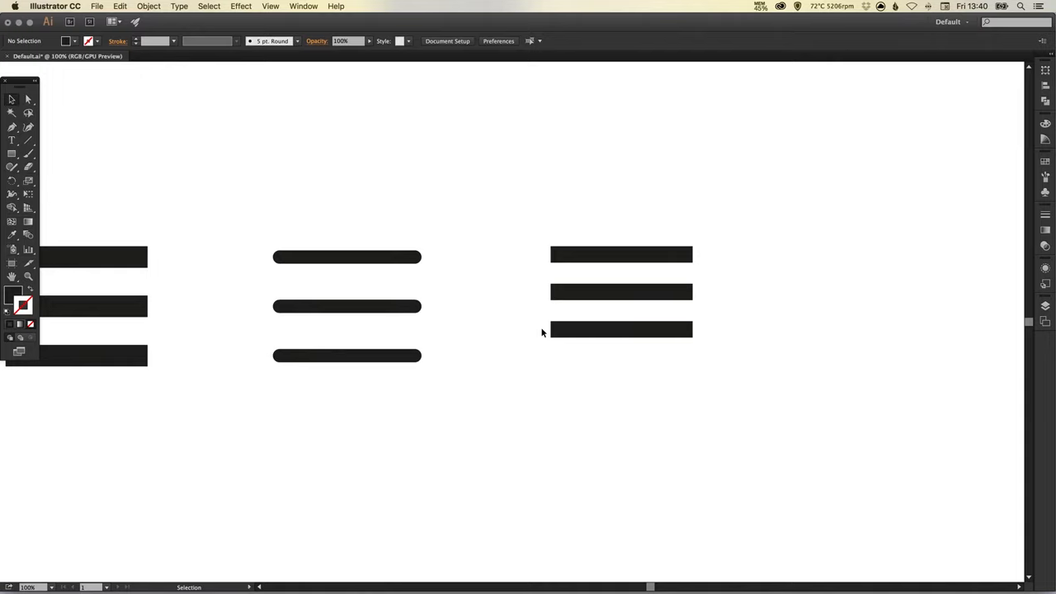
mouse_move(582, 349)
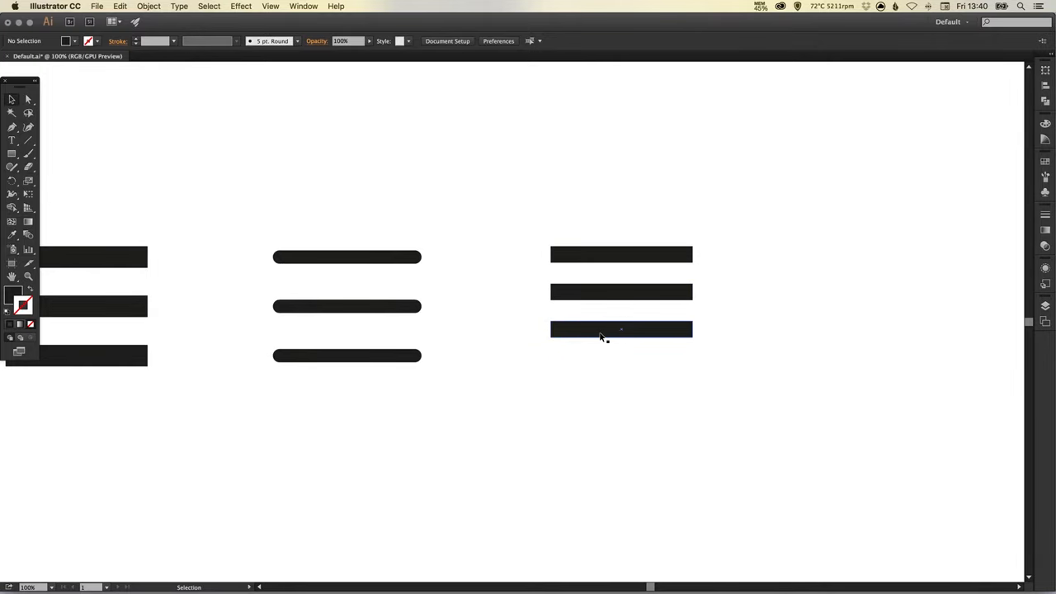
drag(621, 330, 620, 350)
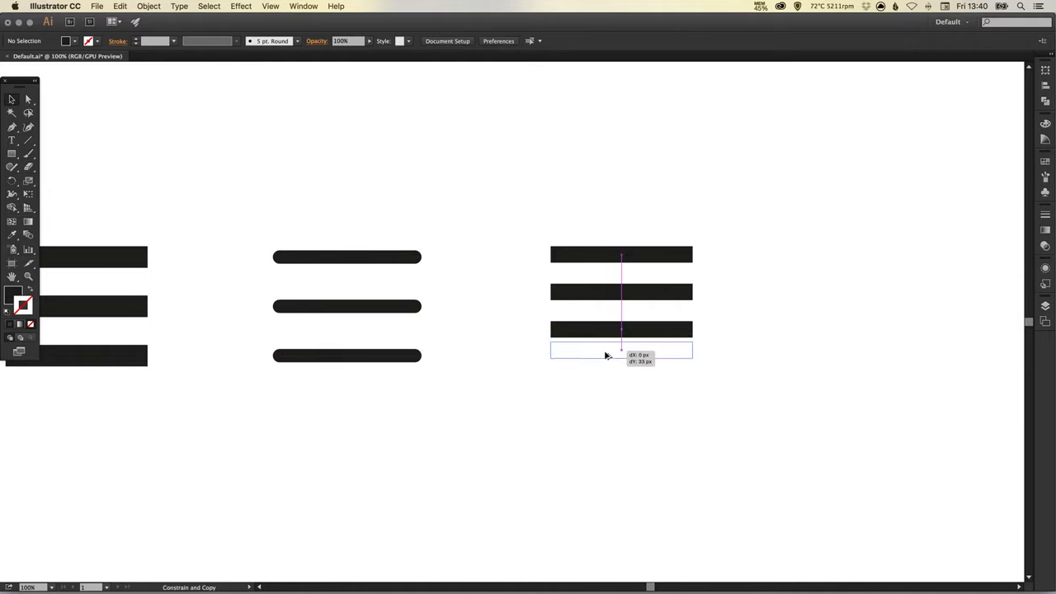
drag(607, 355, 602, 363)
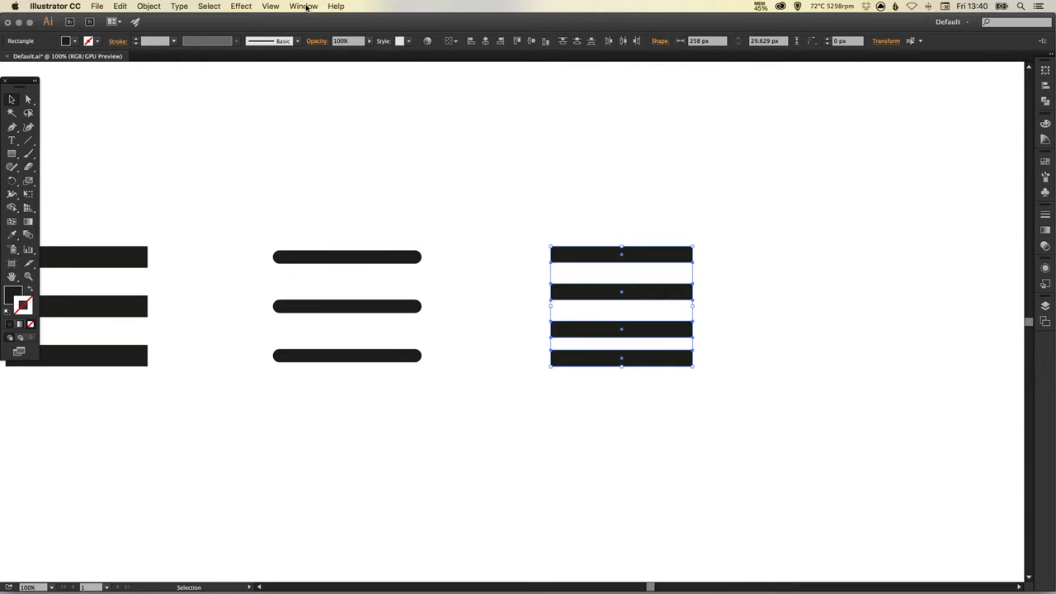
- Show the Align panel from the Window menu and distribute the four bars evenly vertically
click(304, 7)
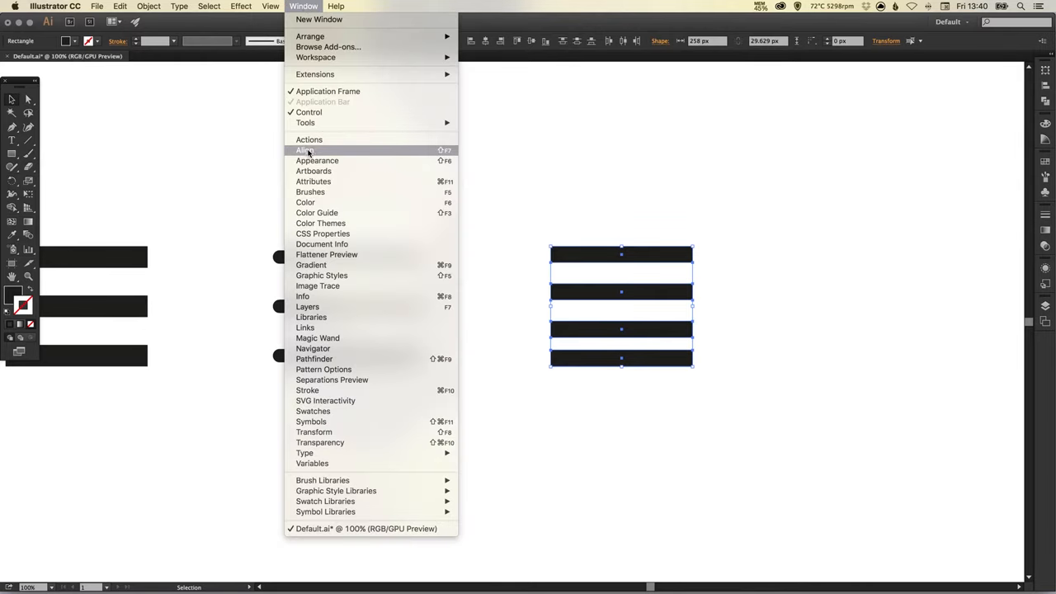
click(303, 150)
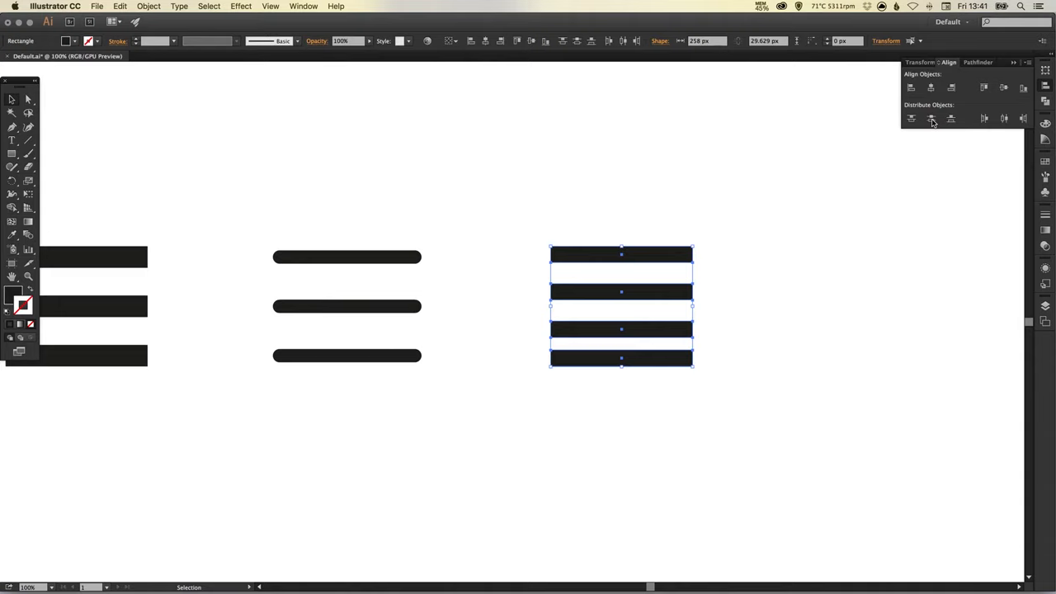
click(931, 123)
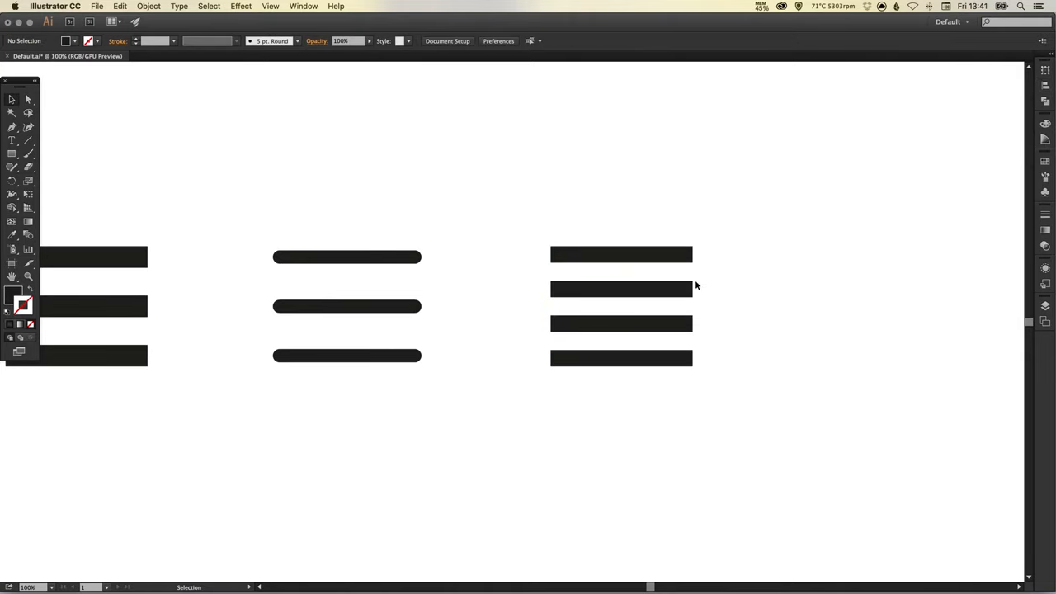
- Shorten the third icon's lower bars from their right ends to uneven lengths, then deselect
click(25, 100)
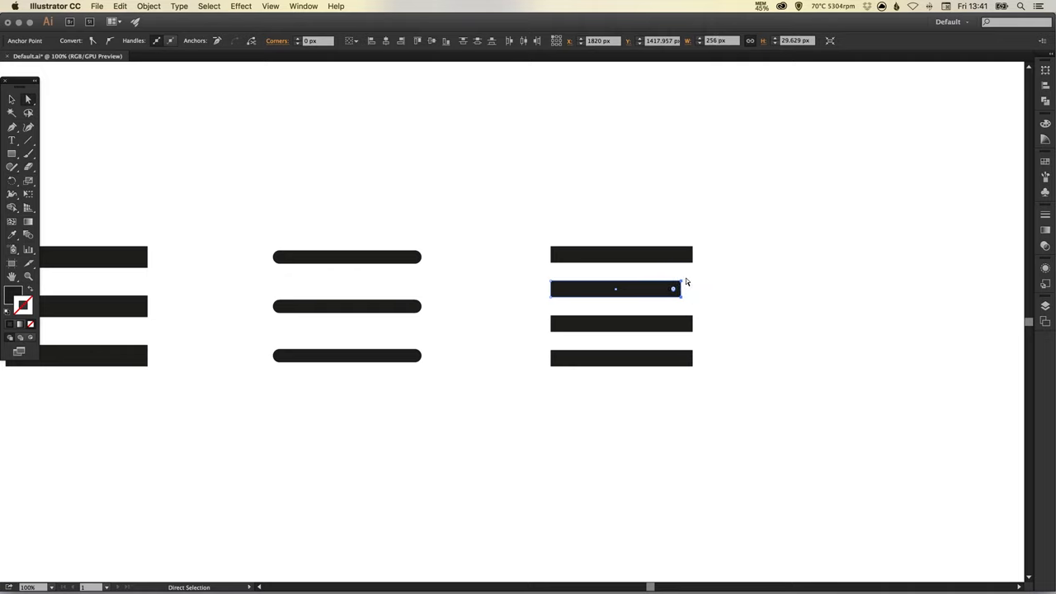
drag(673, 287, 663, 287)
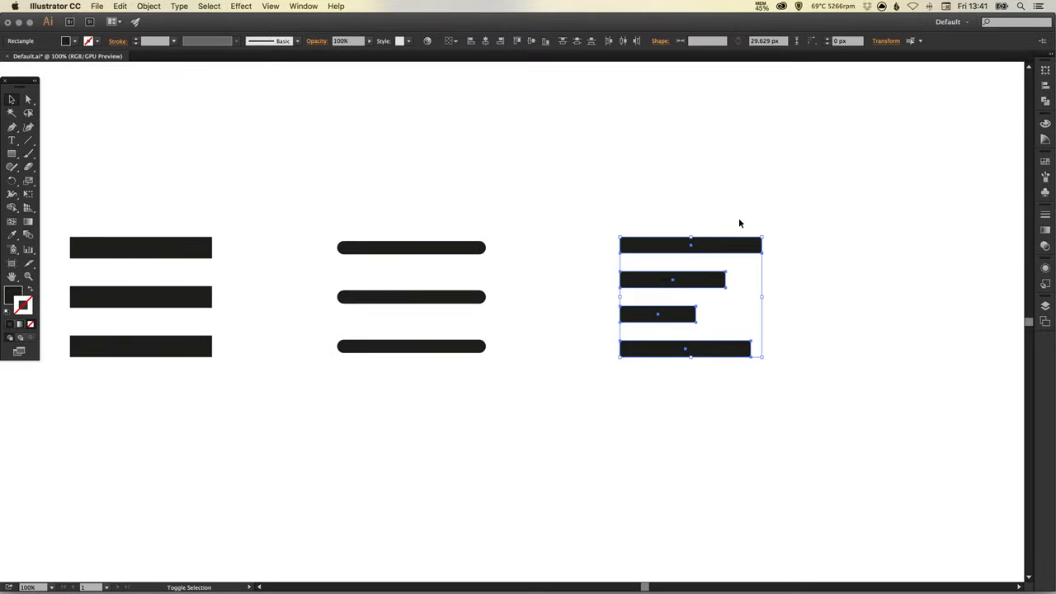
click(673, 350)
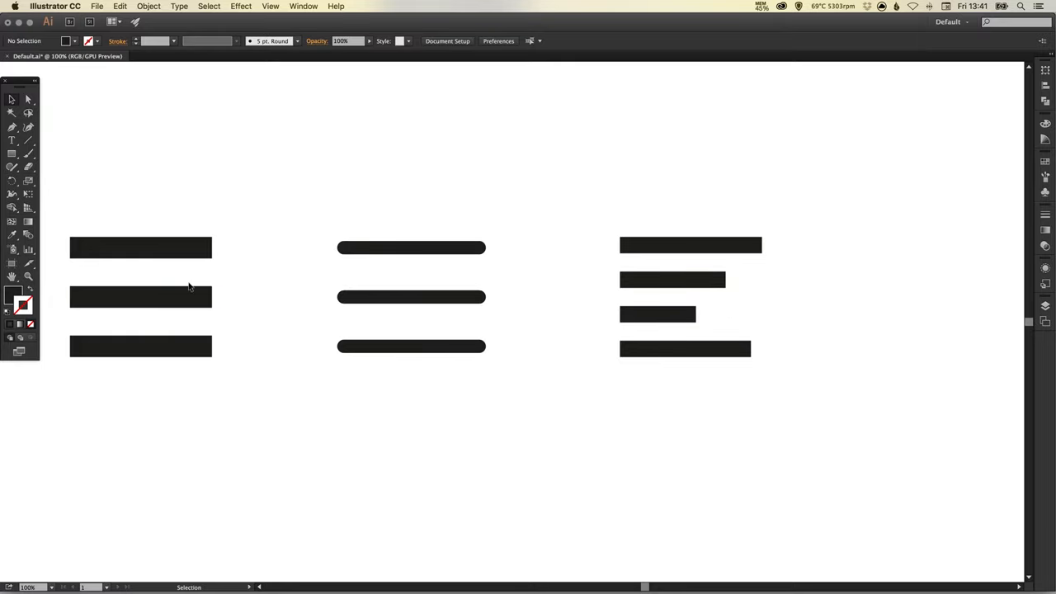
mouse_move(703, 333)
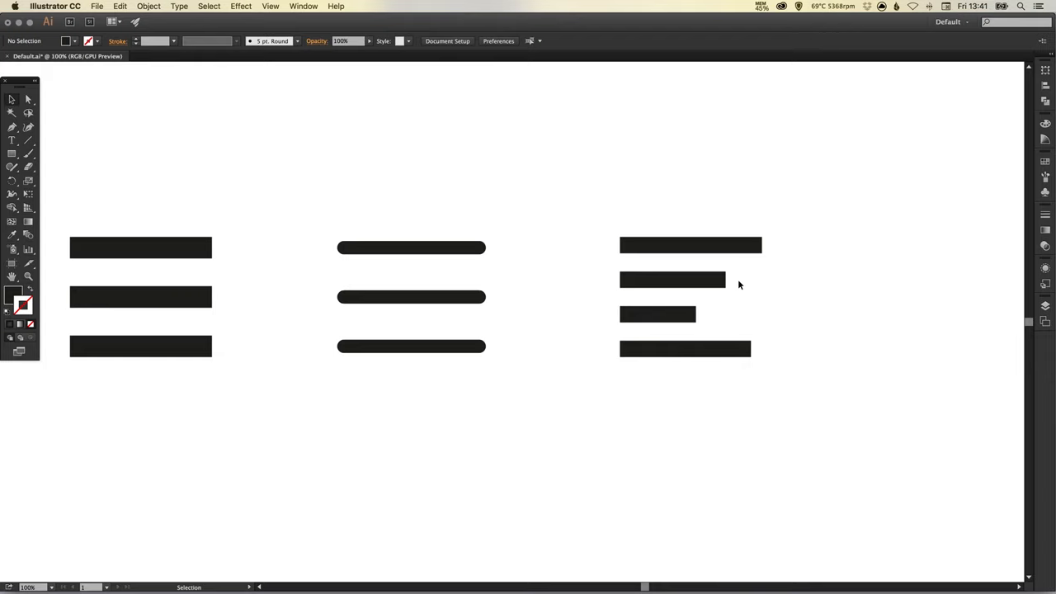
drag(738, 284, 647, 293)
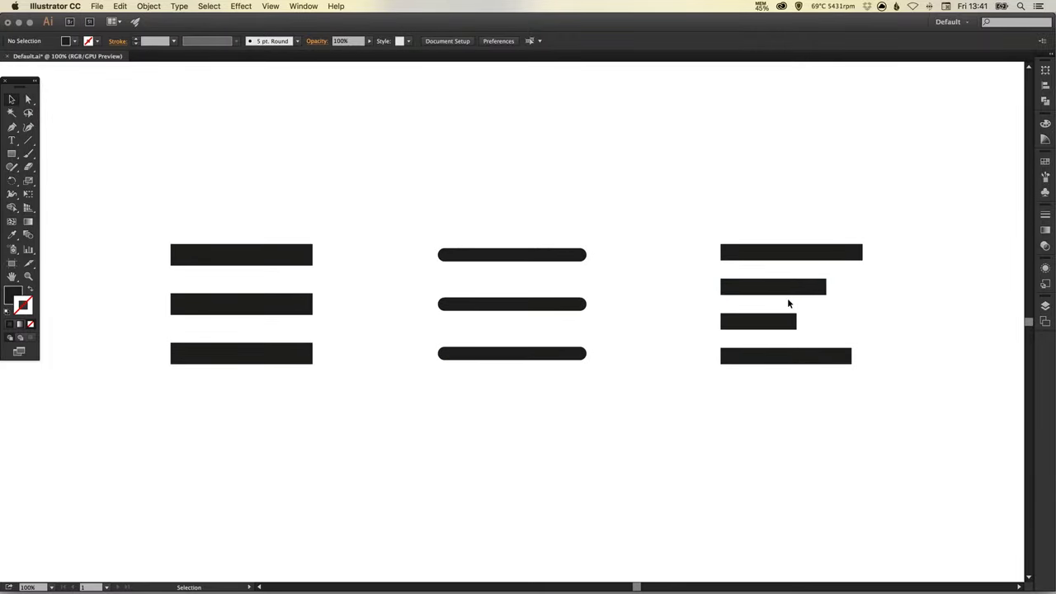
mouse_move(783, 305)
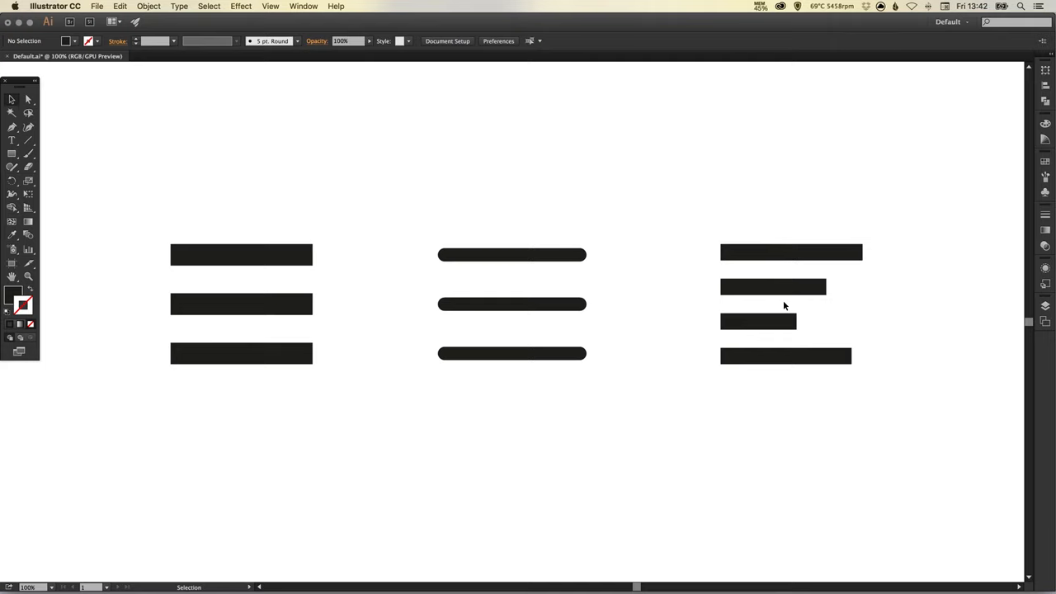
mouse_move(521, 142)
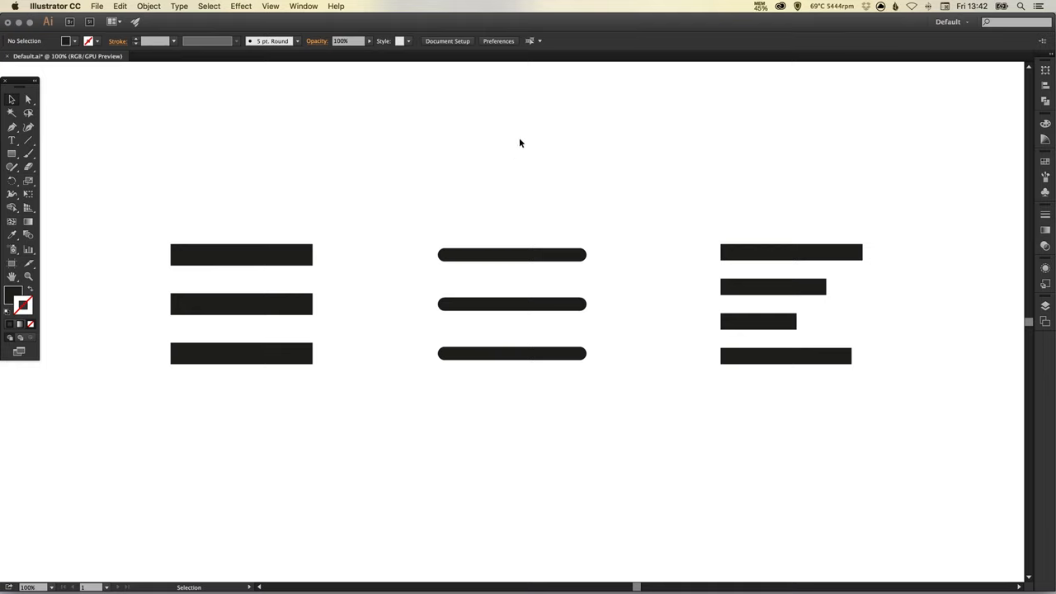